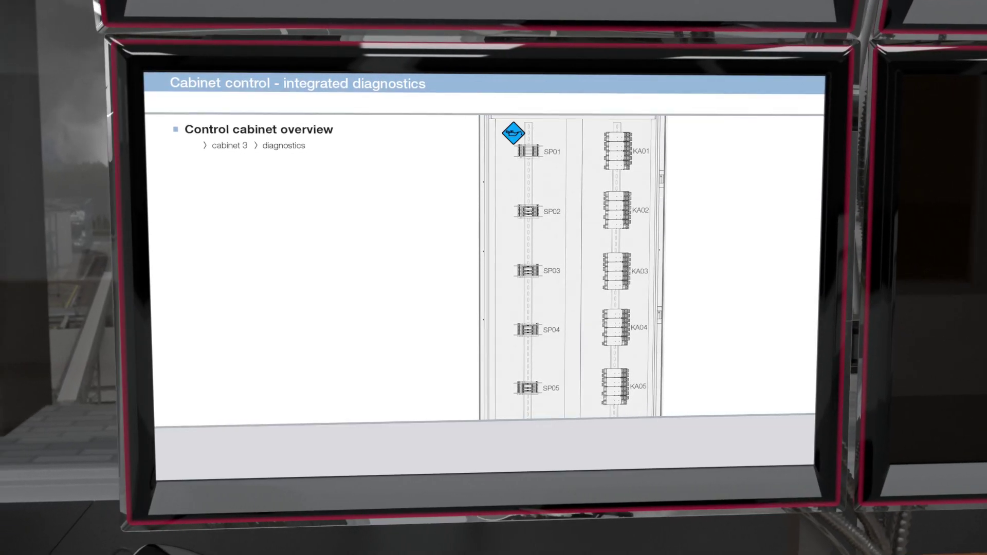
Step: Open the SP01 surge protector detail popup listing flagged modules M01–M07
left_click(528, 150)
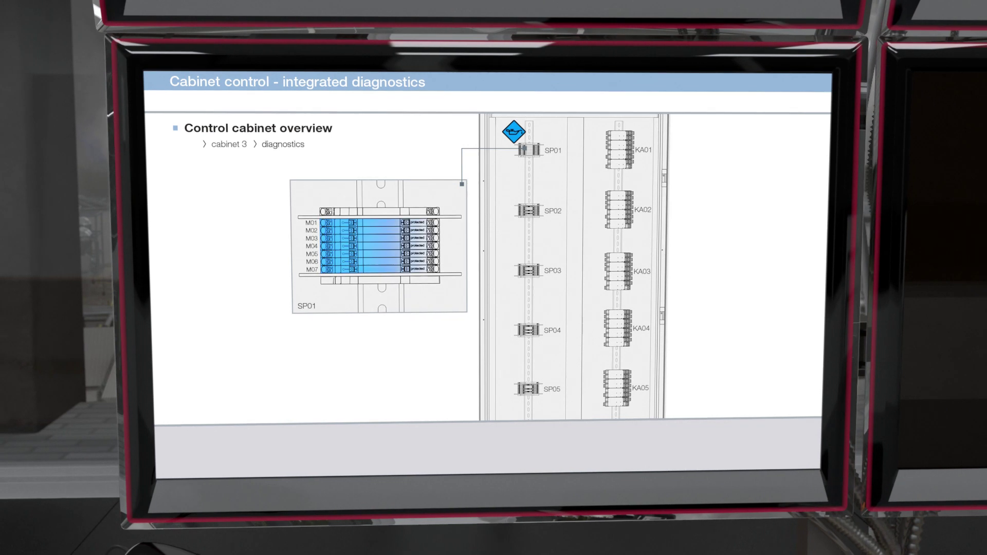